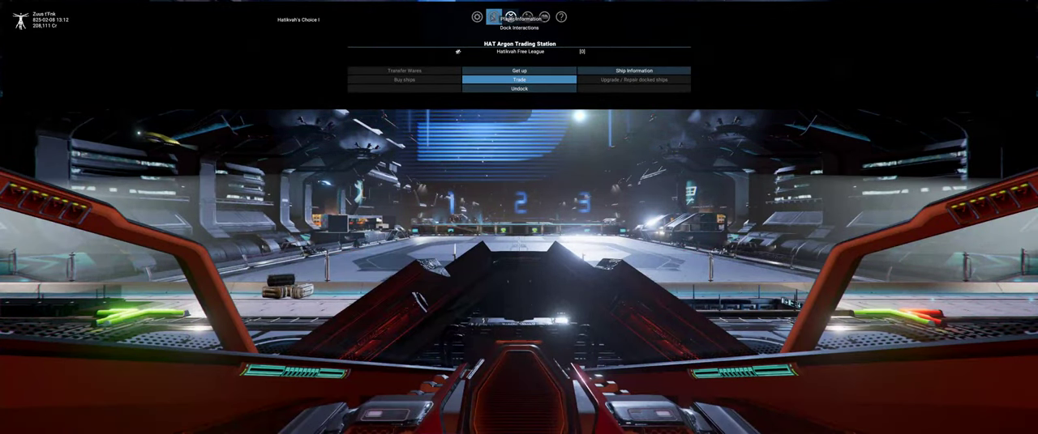
Open Callisto Sentinel's Information from the map's owned list and view its pilot and crew
left_click(527, 17)
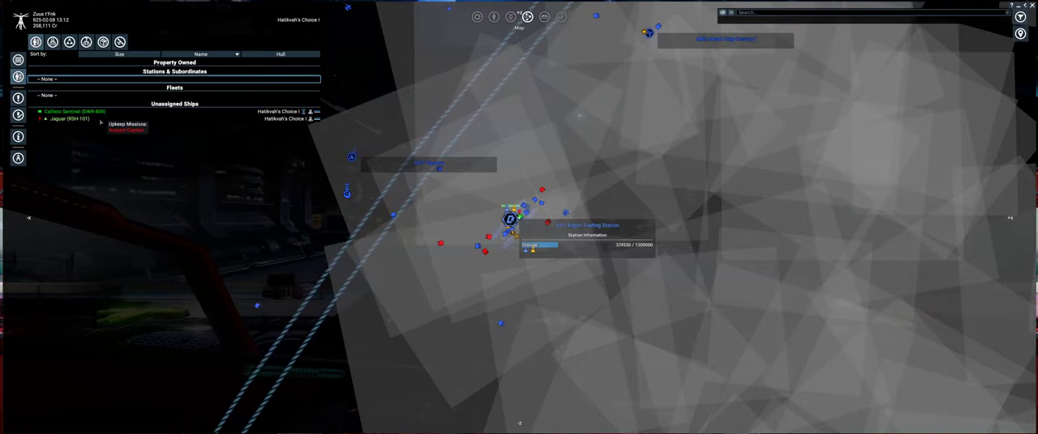
left_click(77, 111)
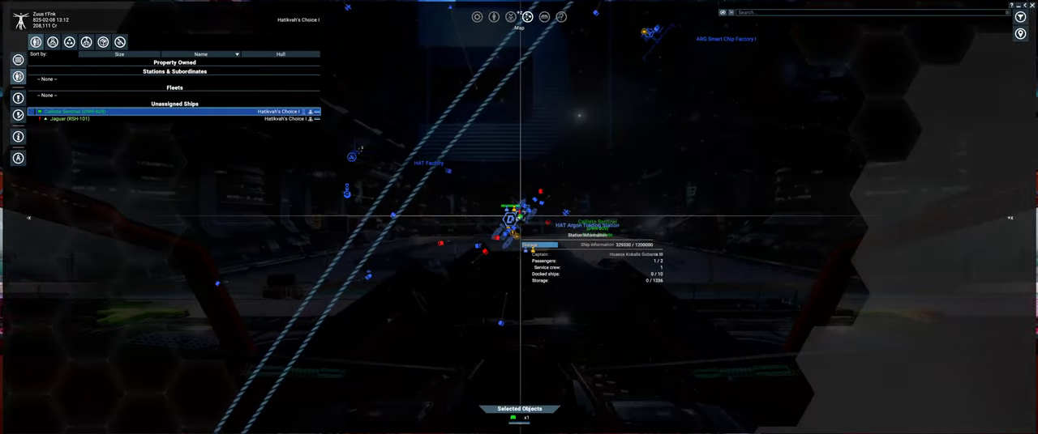
right_click(77, 111)
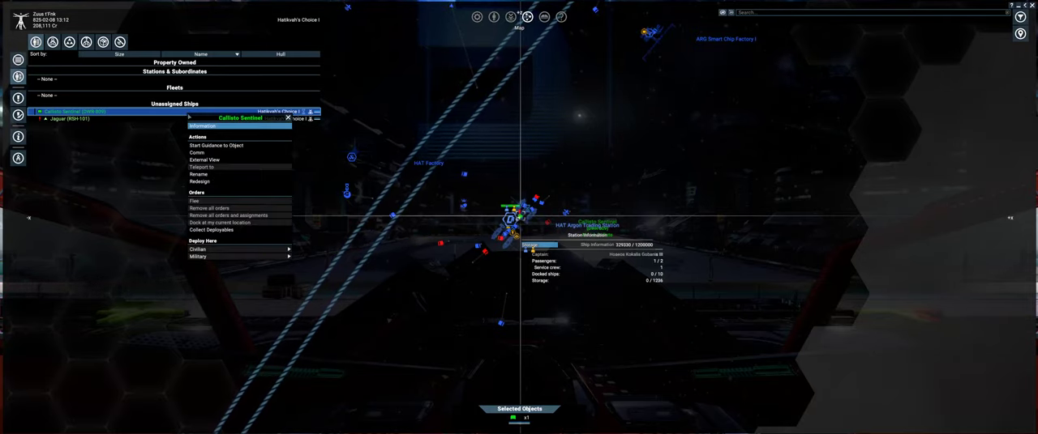
left_click(202, 126)
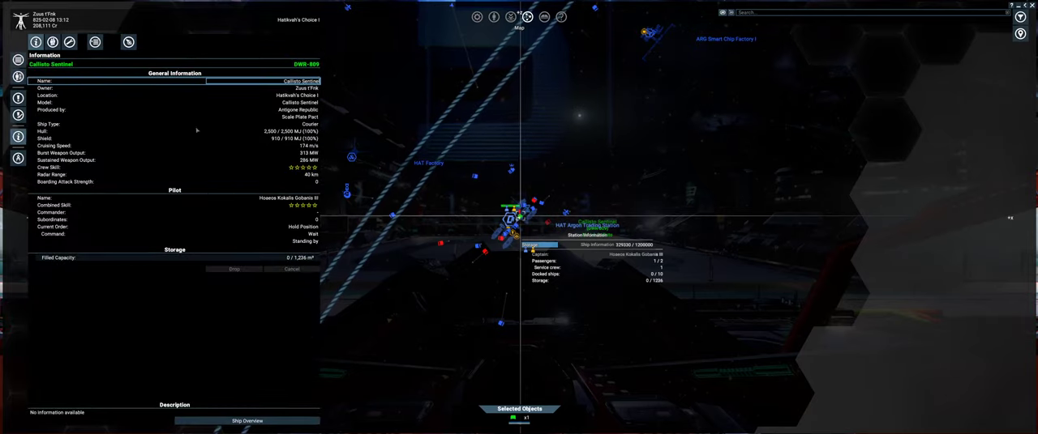
left_click(95, 41)
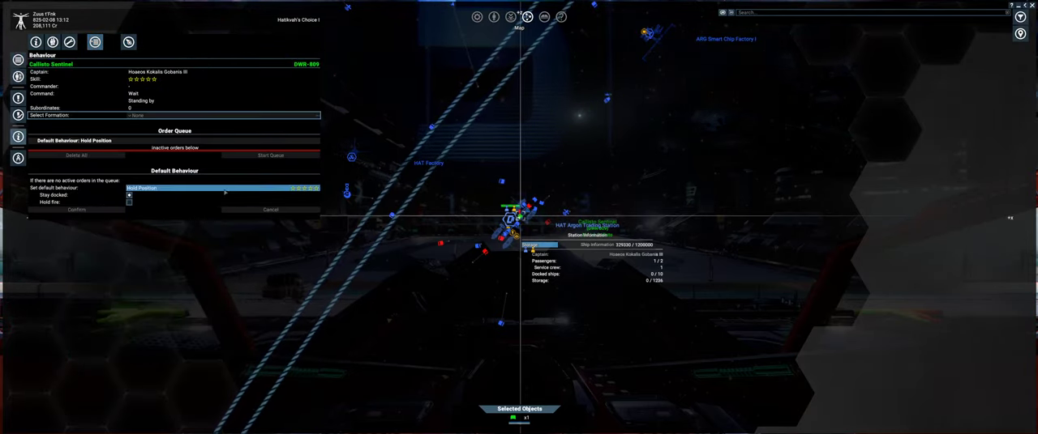
left_click(223, 187)
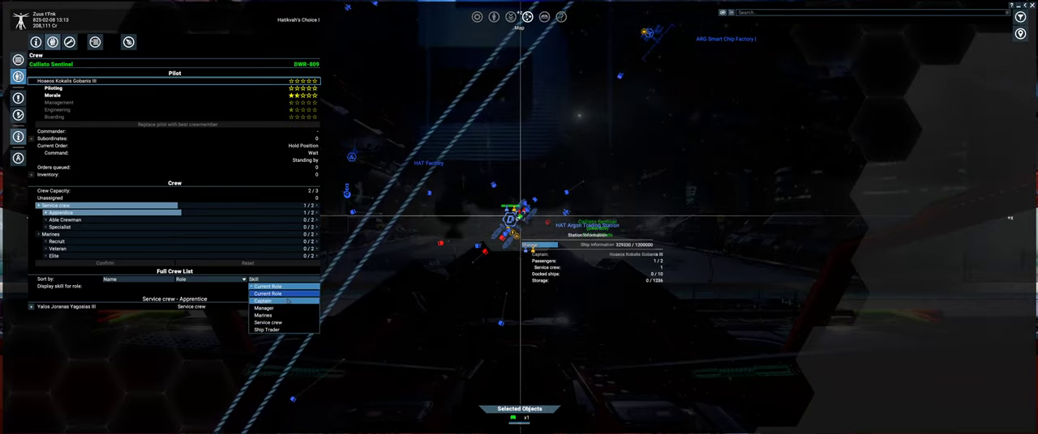
Display the crew's skill ratings for their Current Role
left_click(261, 301)
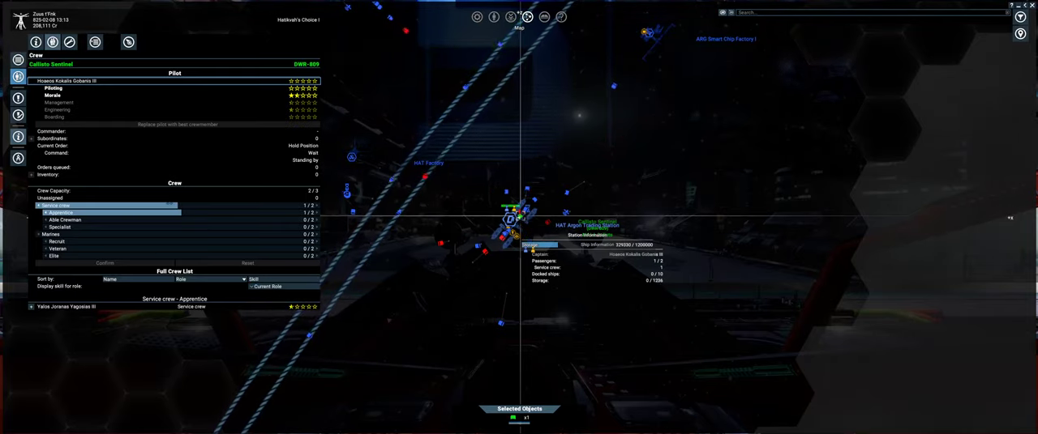
mouse_move(290, 88)
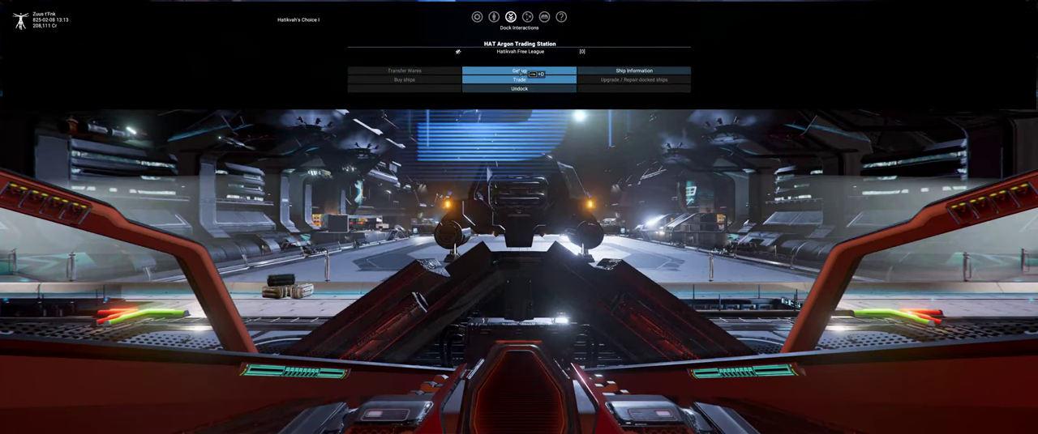
Get up from the pilot seat and use the station's Transporter Room
left_click(519, 89)
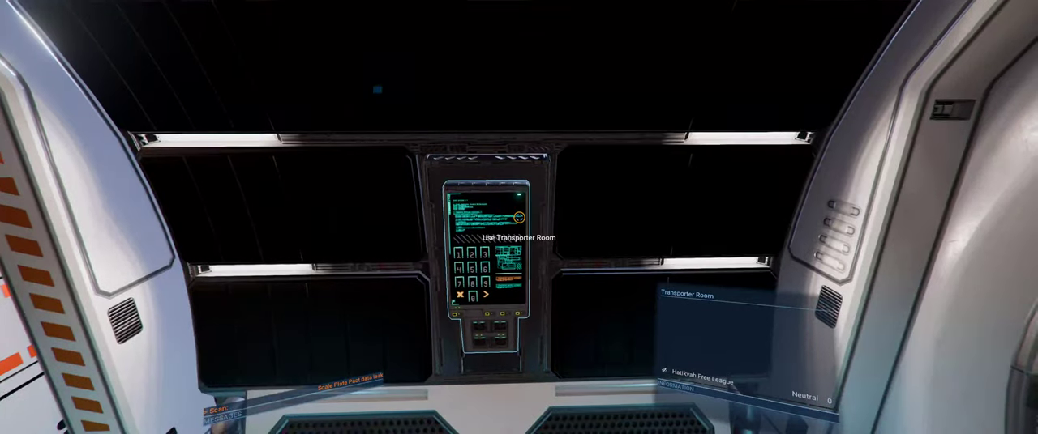
left_click(516, 217)
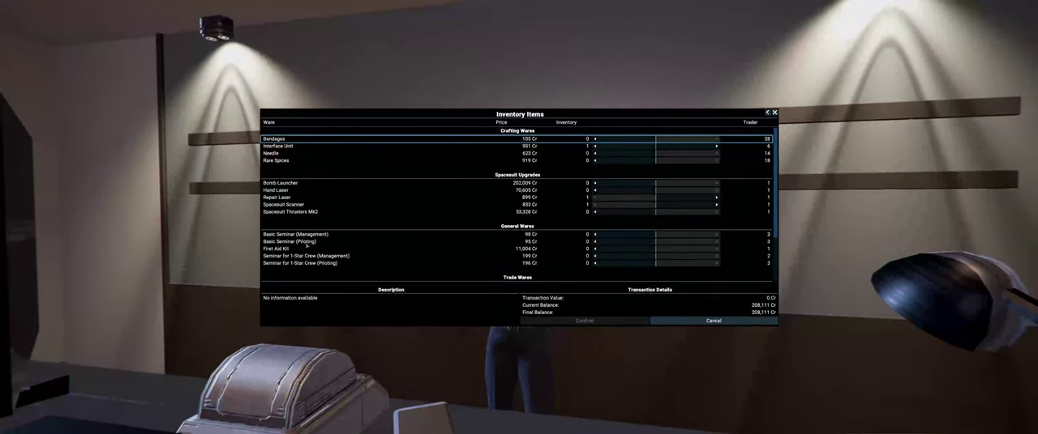
Add basic seminars to the trader purchase and adjust the seminar quantities
left_click(294, 242)
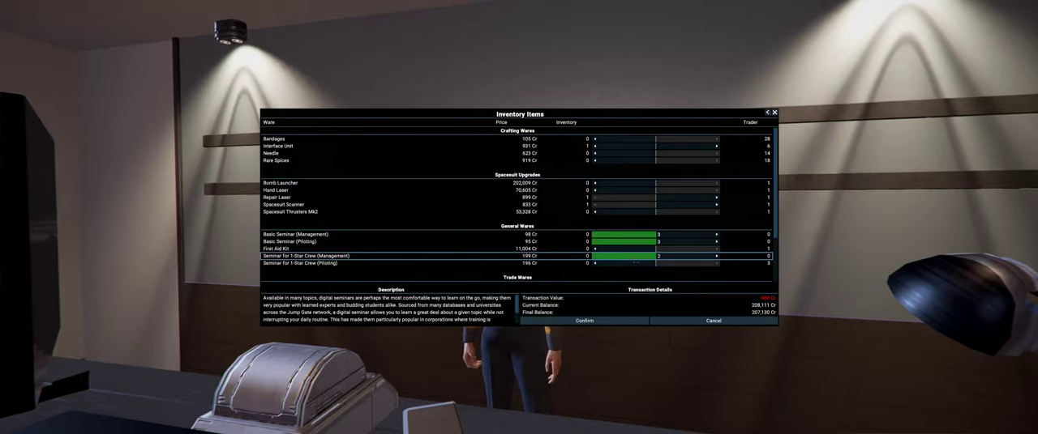
left_click(716, 263)
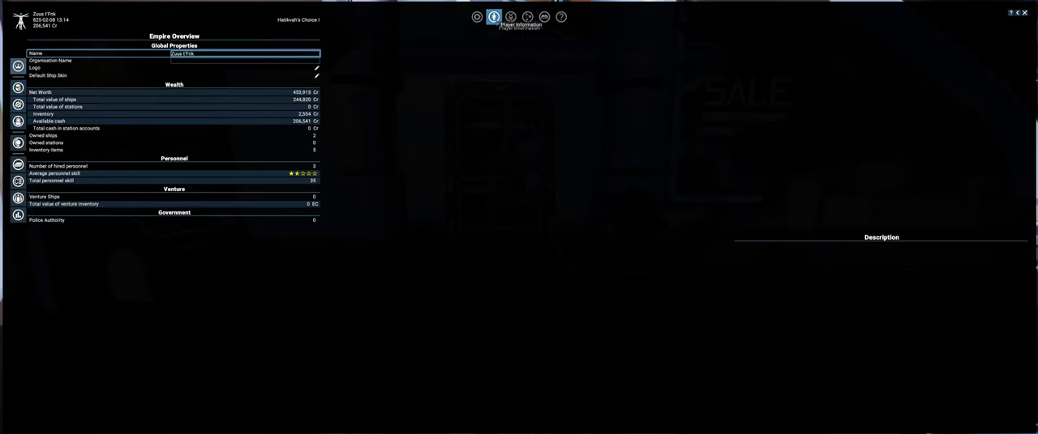
Reopen Callisto Sentinel's Information via Property Owned on the map and open its default behaviour settings
left_click(509, 16)
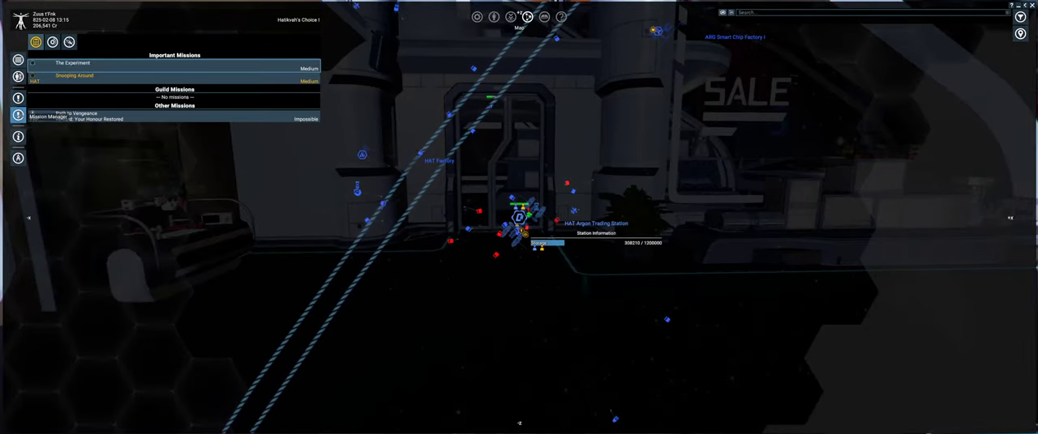
left_click(17, 77)
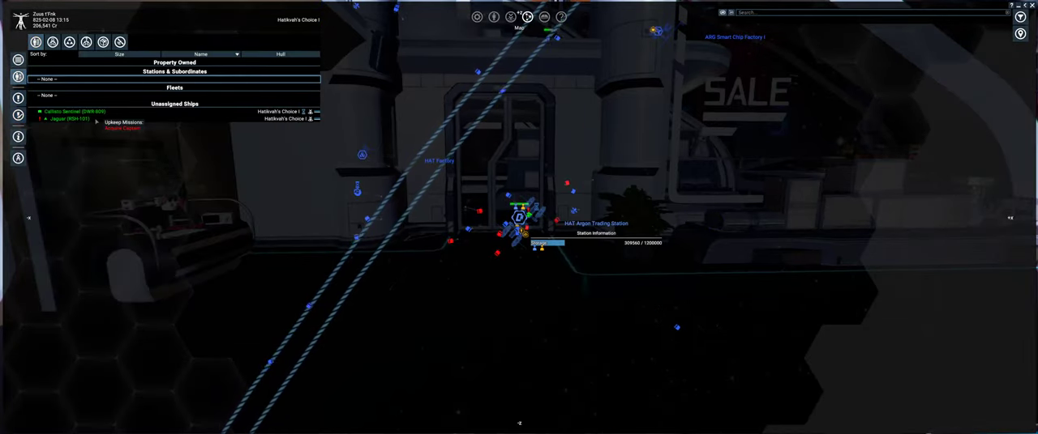
left_click(73, 111)
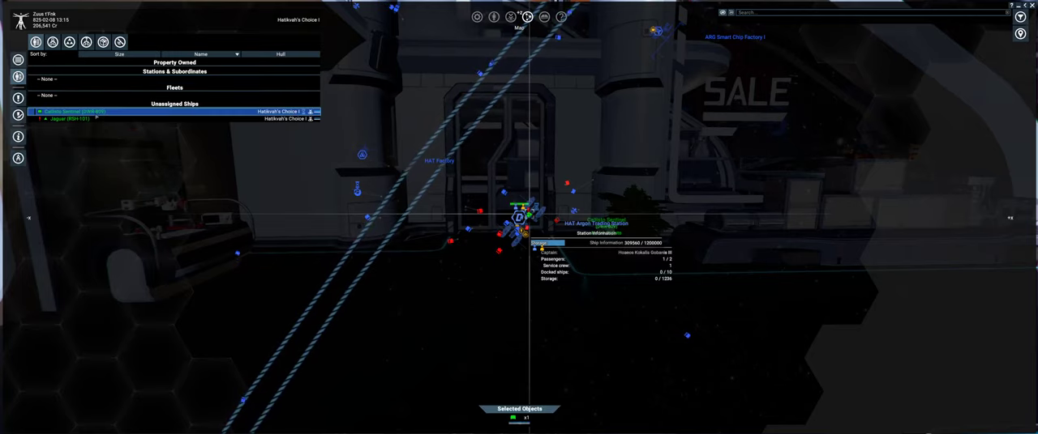
right_click(64, 111)
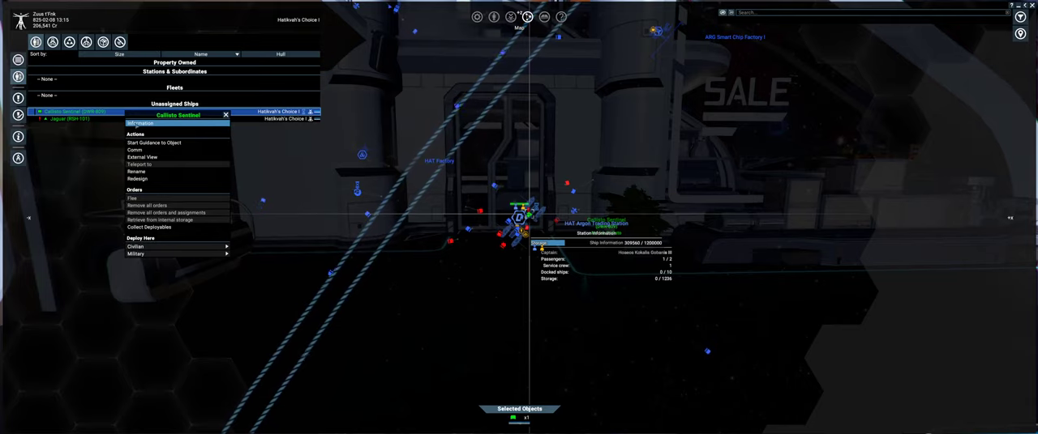
left_click(144, 123)
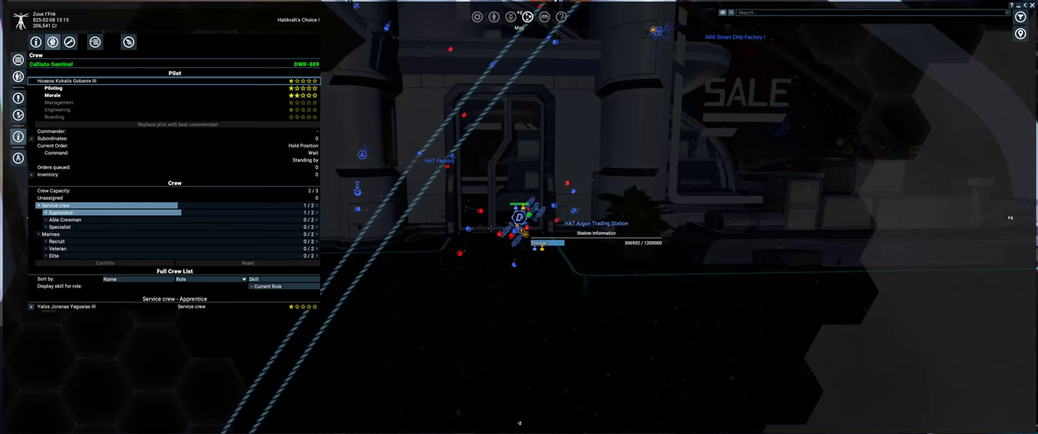
mouse_move(295, 88)
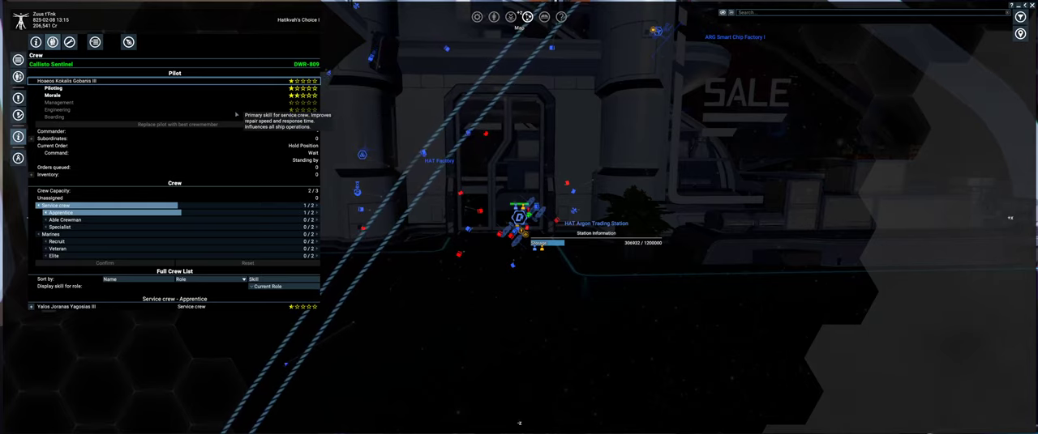
left_click(95, 43)
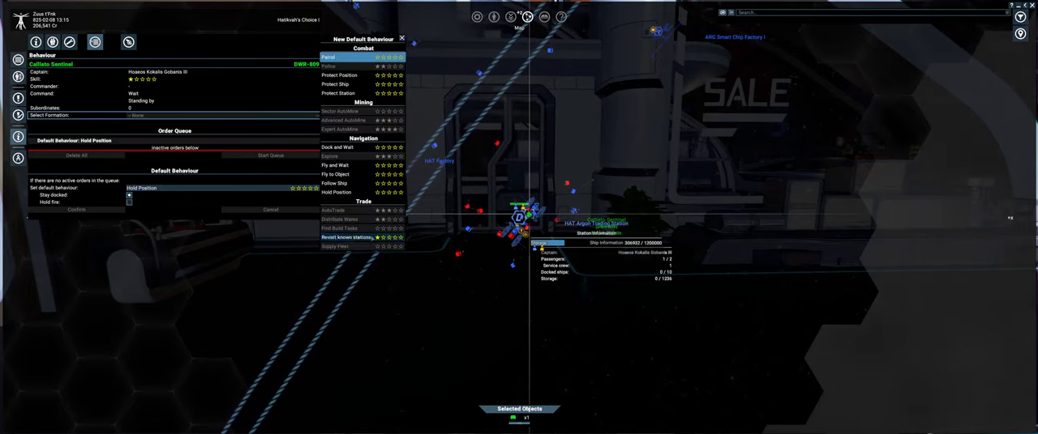
Confirm 'Revisit known stations' as the new default behaviour, then undock
left_click(346, 237)
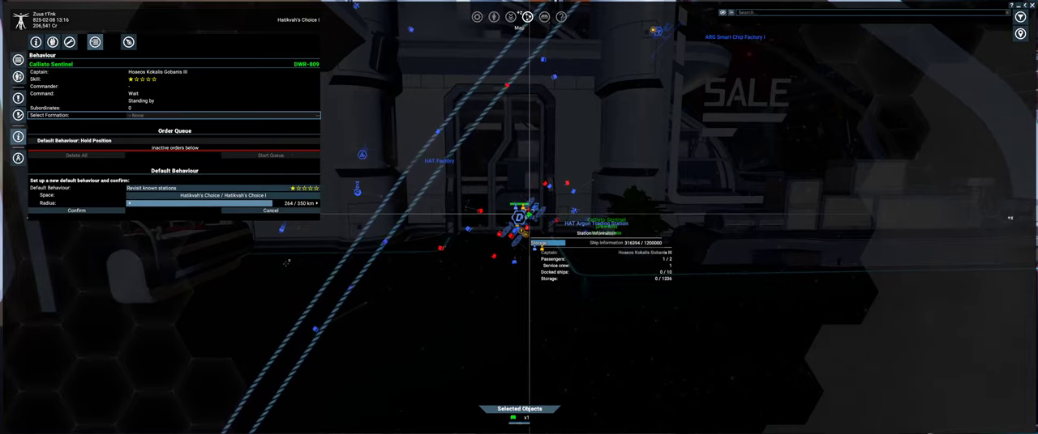
left_click(76, 210)
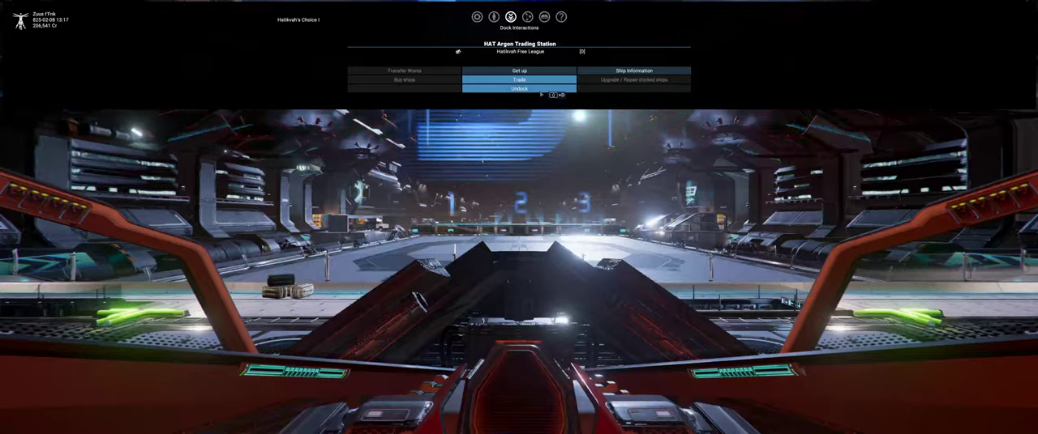
left_click(519, 89)
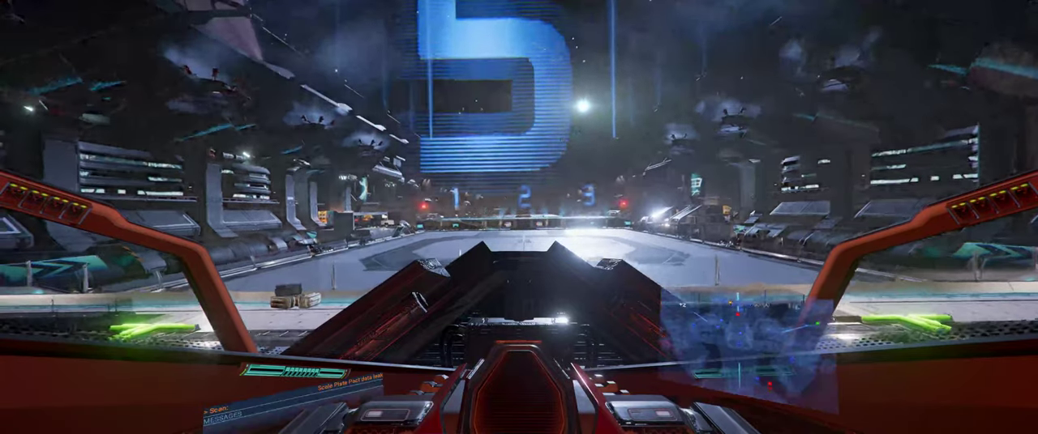